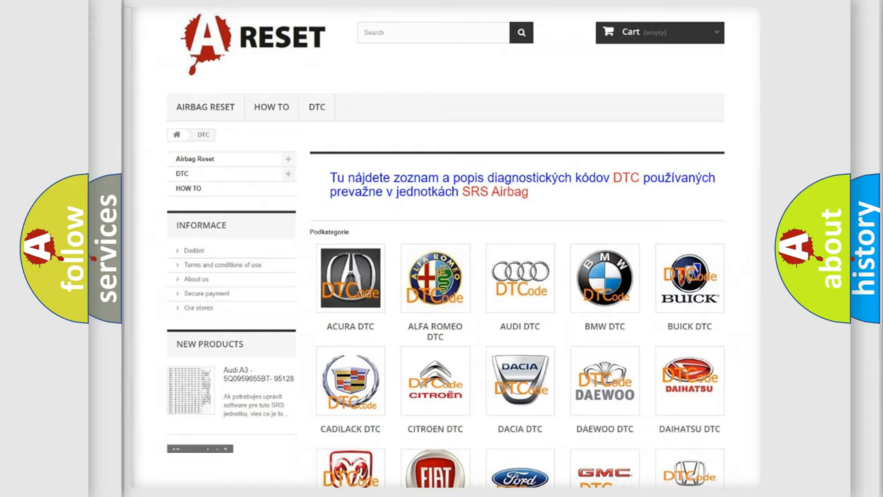
Step: Choose the LINCOLN DTC logo from the brand grid and browse Lincoln's trouble-code list
scroll(down, 3)
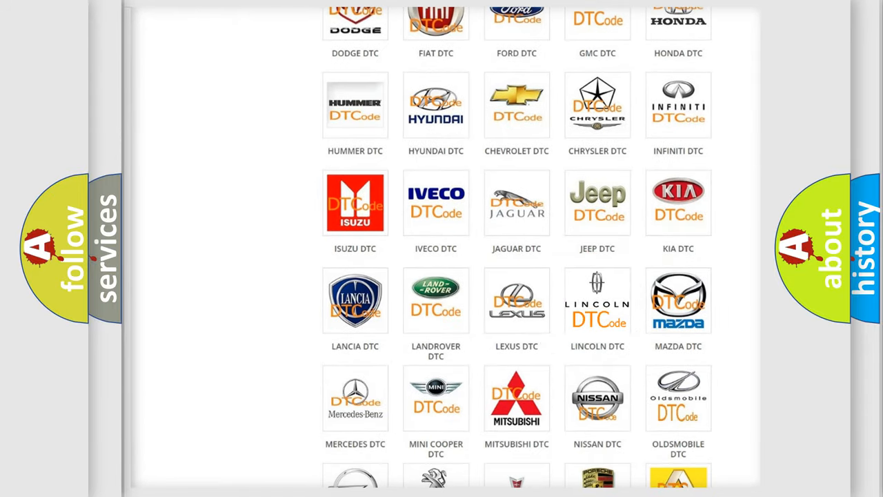
click(597, 300)
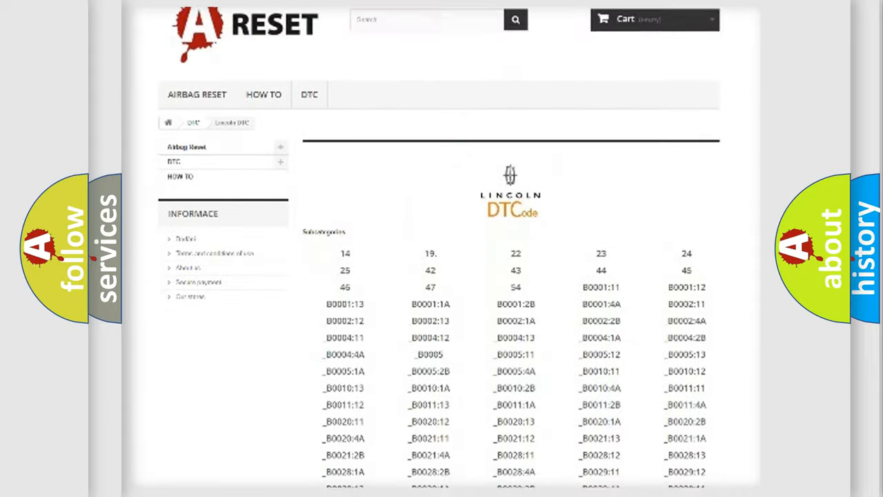
scroll(down, 3)
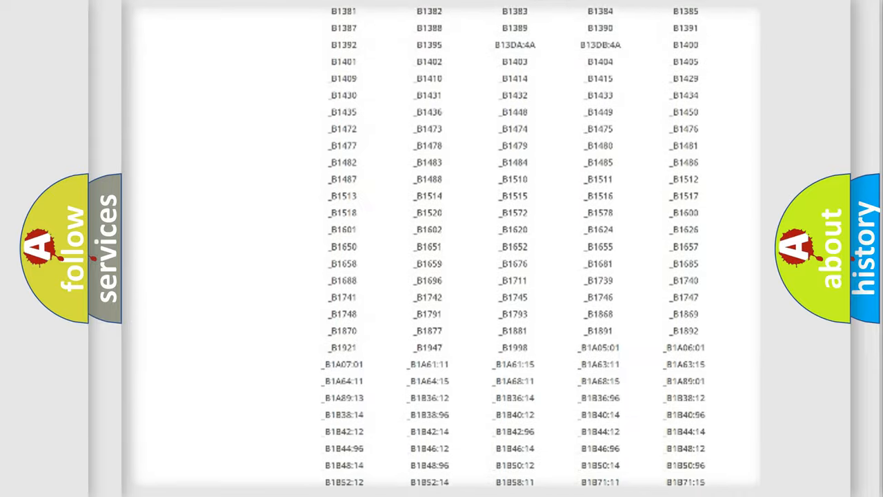
scroll(up, 3)
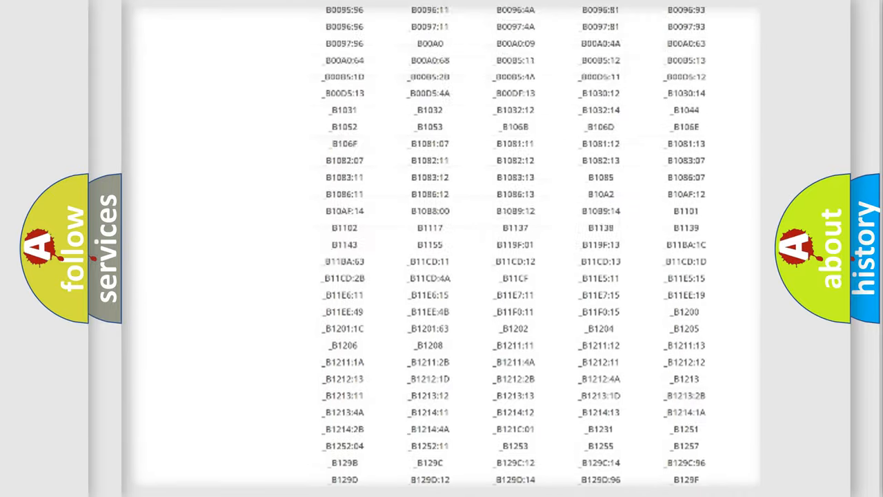
scroll(up, 3)
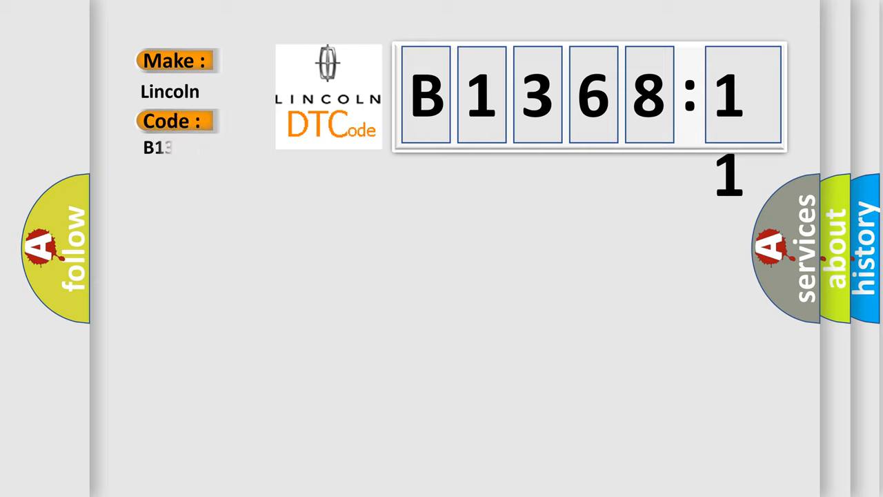
Step: Complete the Code field as B136811 under Make: Lincoln by entering 36811
text(36811)
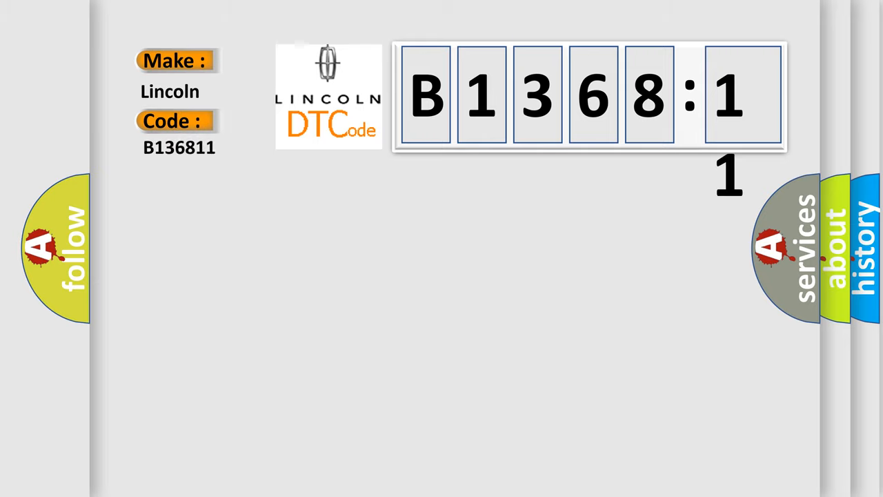